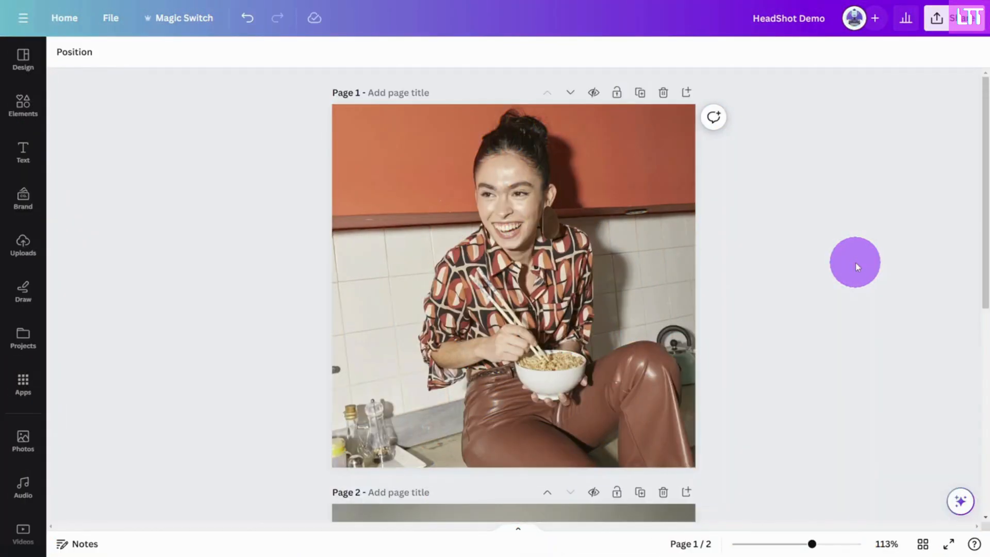
Scroll through the existing two-page design before starting a new square one
scroll(down, 3)
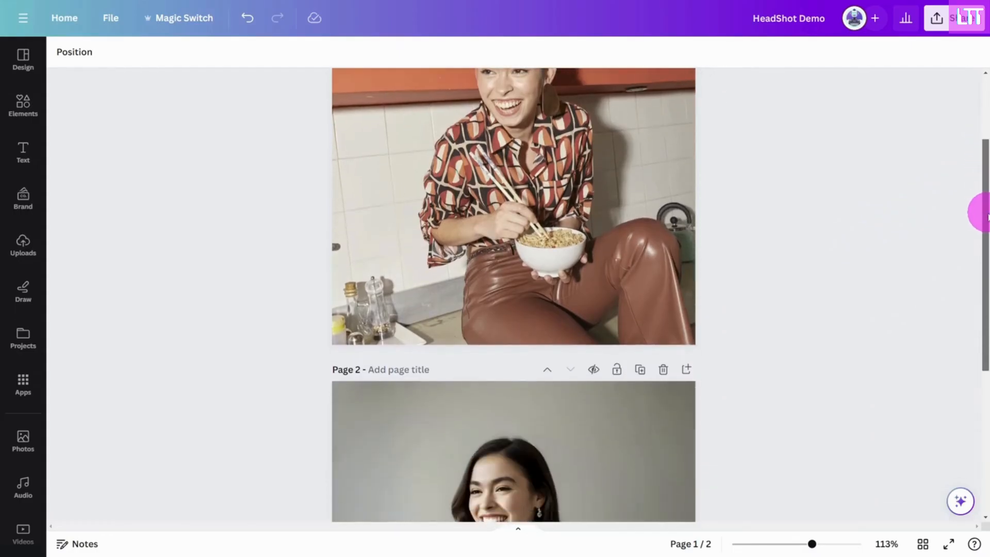
scroll(down, 3)
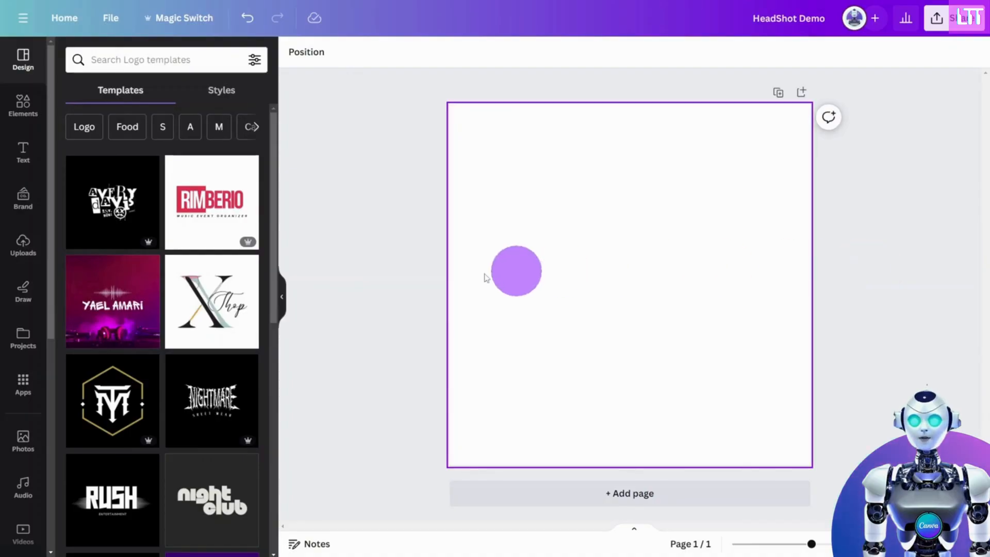
Find 'Headshot Pro' under Apps and open the app
click(22, 385)
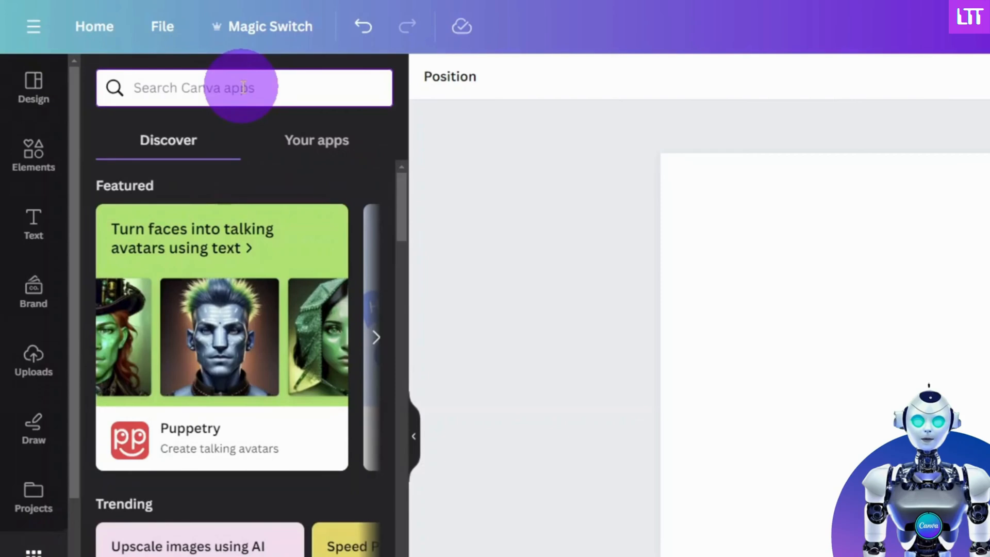
text(Headshot Pro)
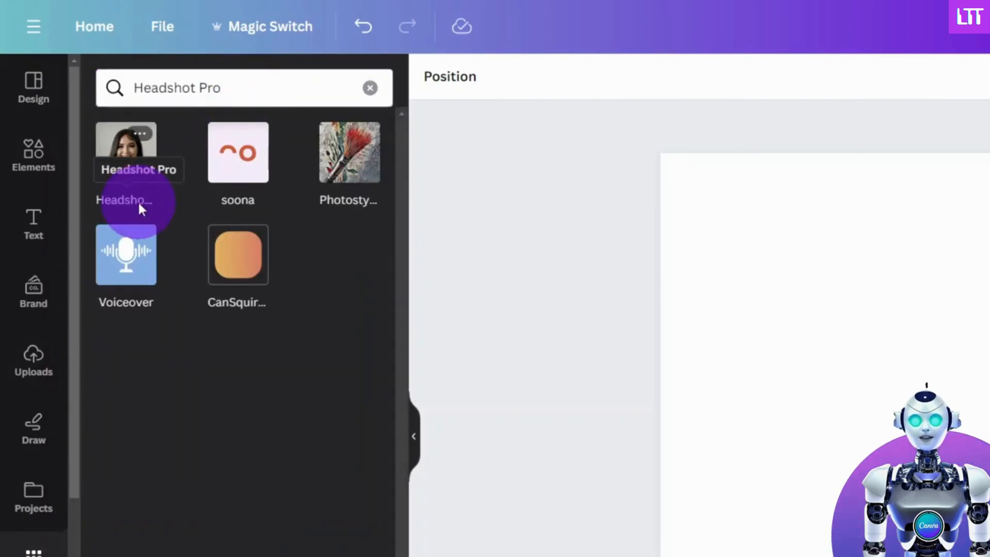
click(126, 152)
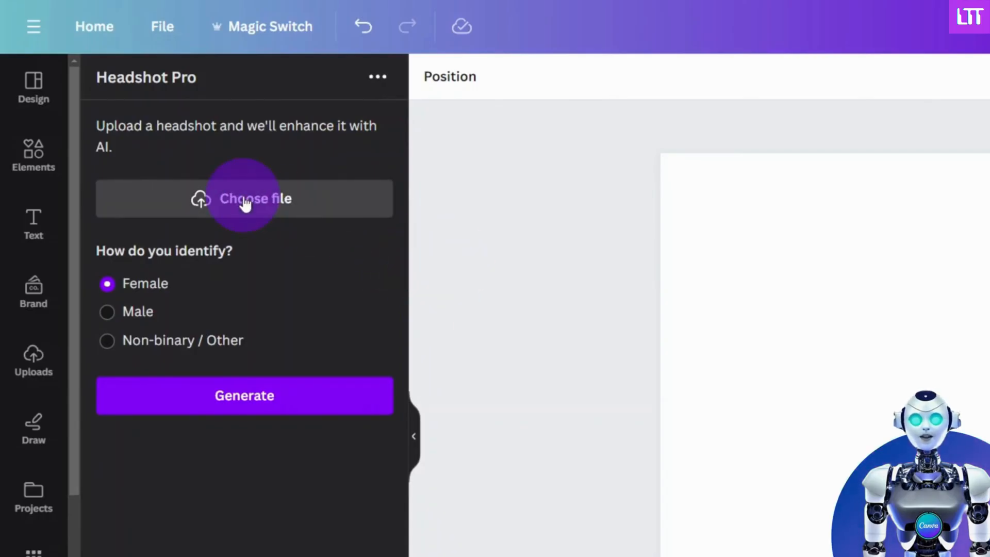
Upload HeadShot.png with Female selected and generate the AI headshot
click(243, 197)
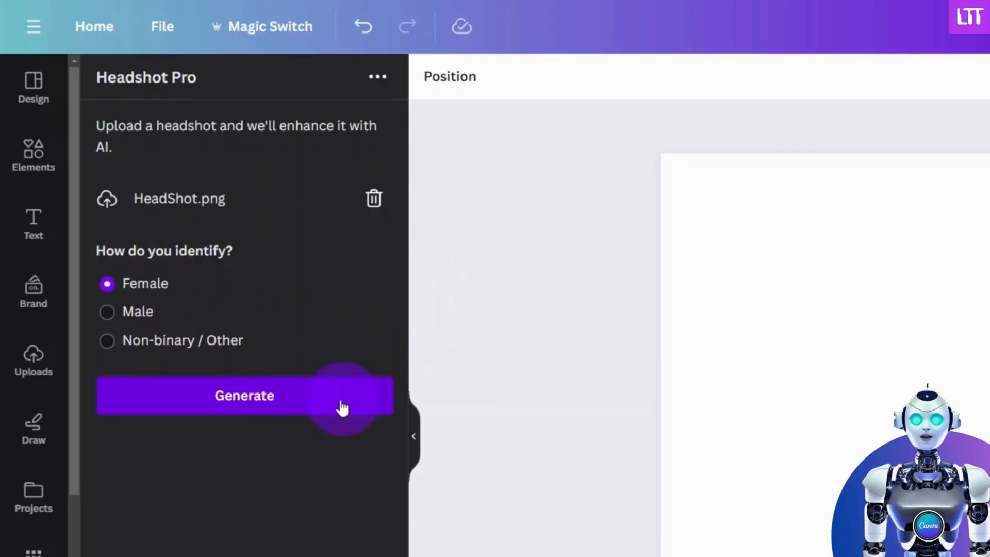
click(244, 394)
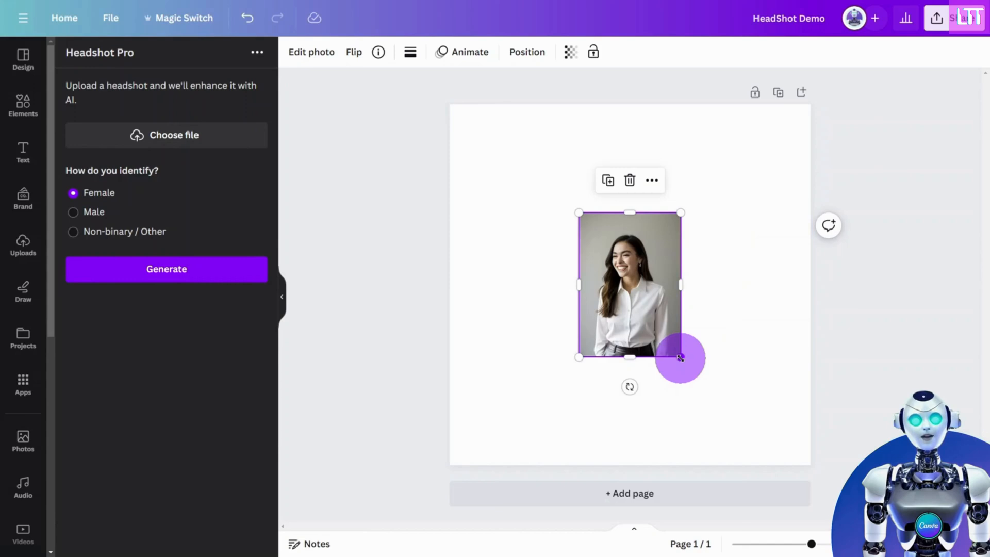
Enlarge the generated headshot until it spans the page top to bottom
drag(680, 357, 744, 448)
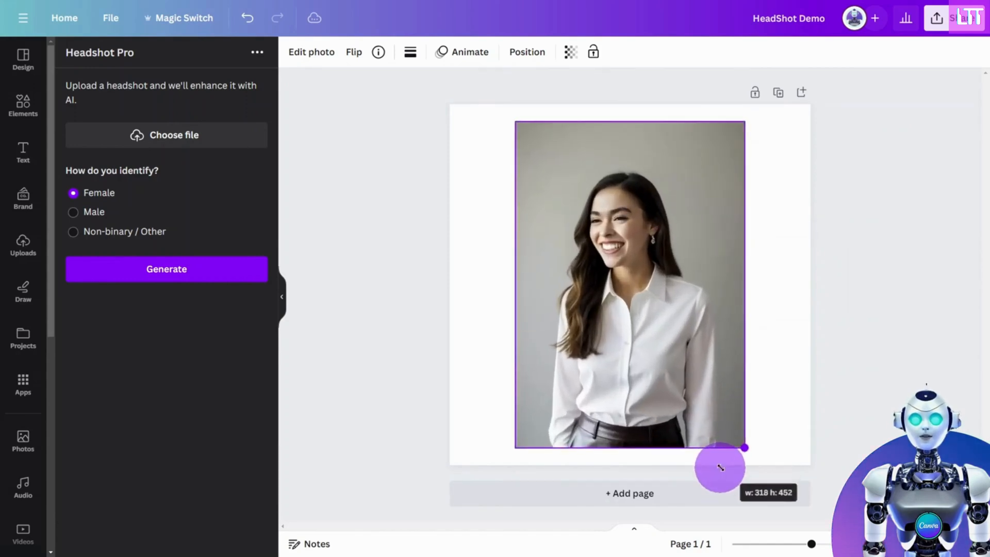
drag(745, 446, 757, 465)
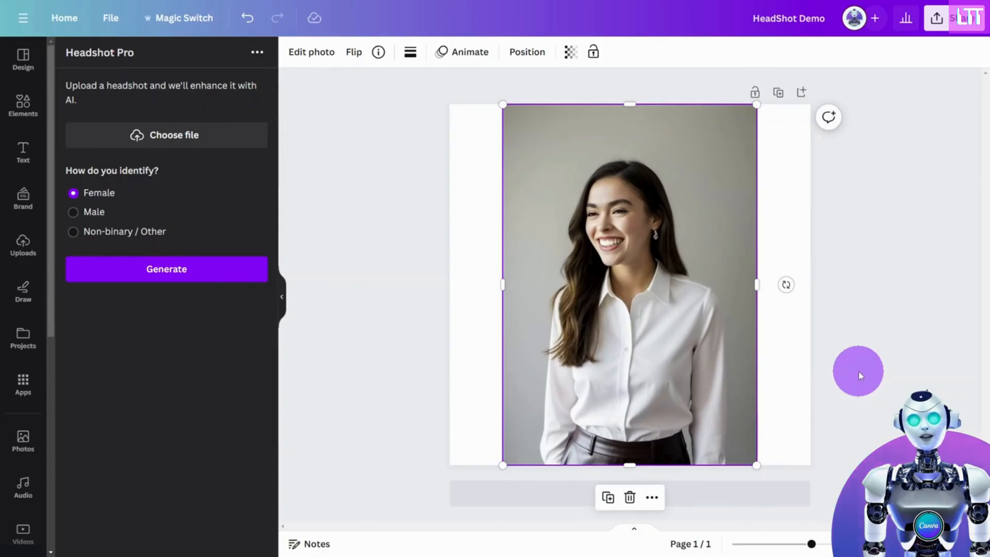
mouse_move(510, 262)
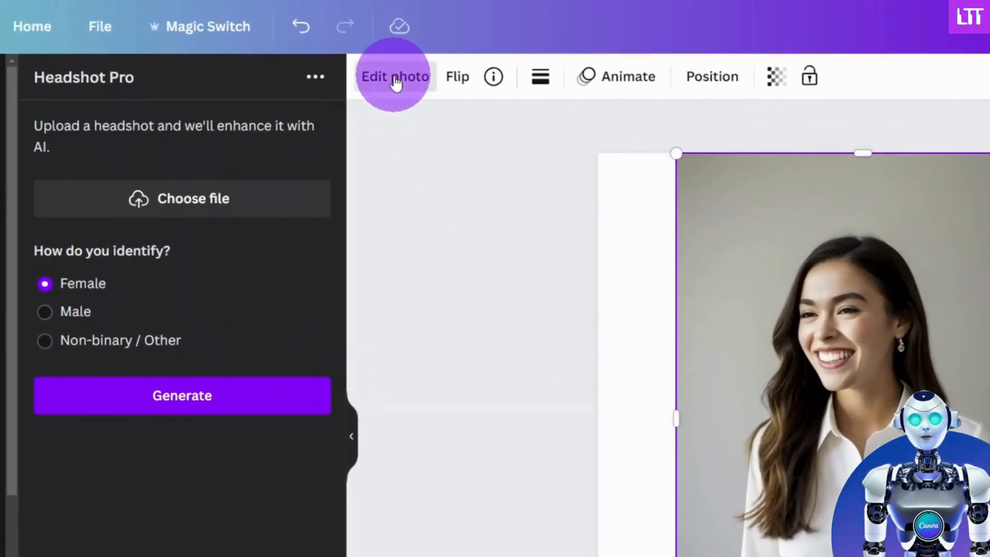
Run Magic Expand on the headshot to cover the whole page
click(394, 75)
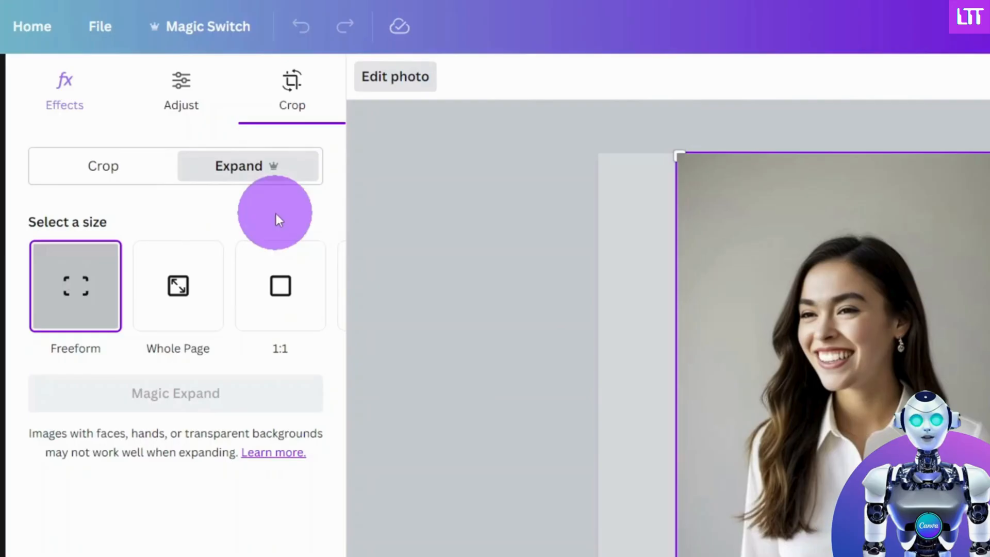
click(177, 285)
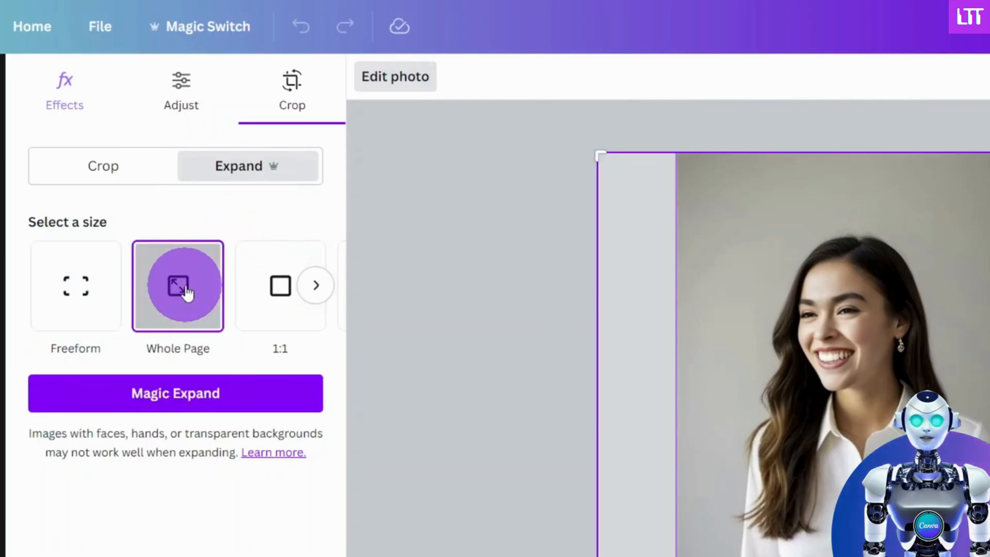
click(175, 393)
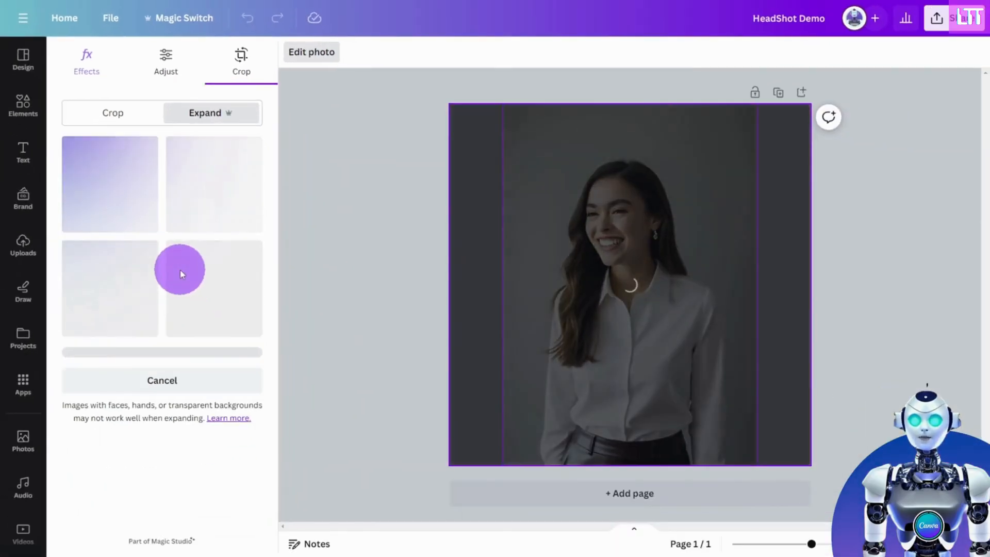